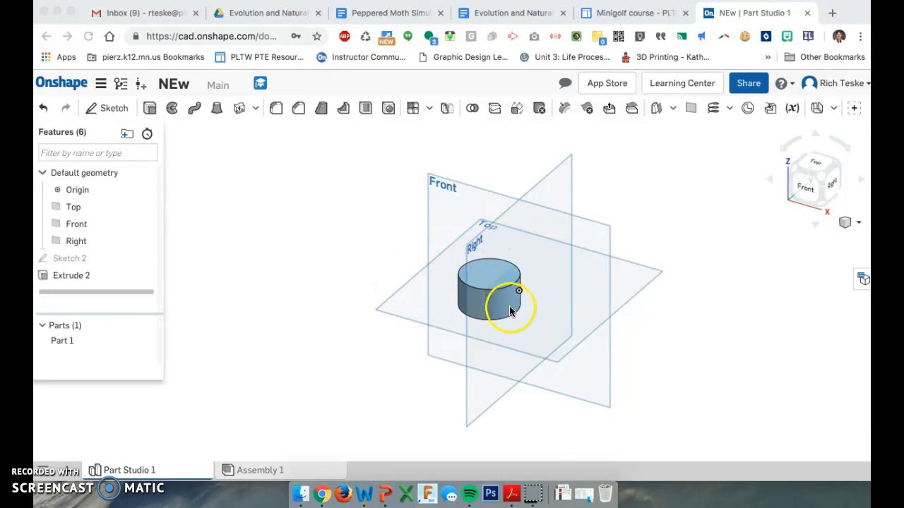
{"action": "mouse_move", "coordinate": [491, 327]}
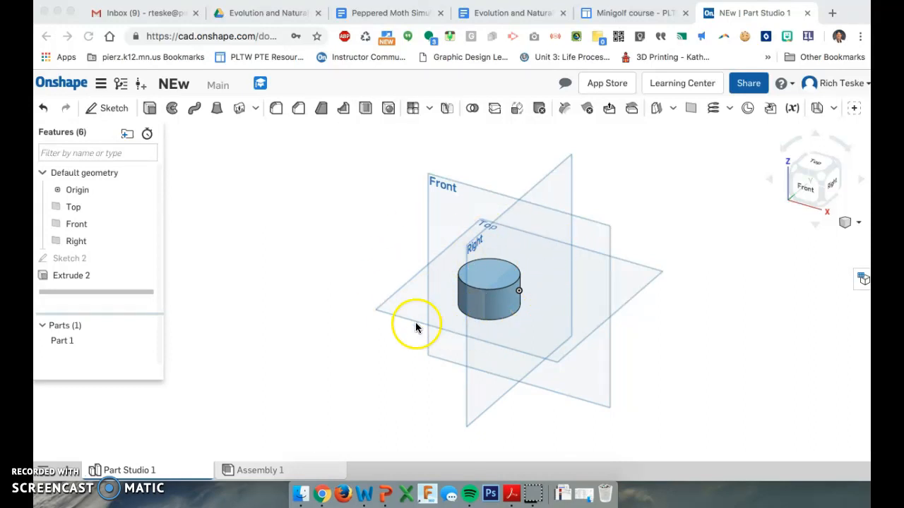
{"action": "mouse_move", "coordinate": [296, 283]}
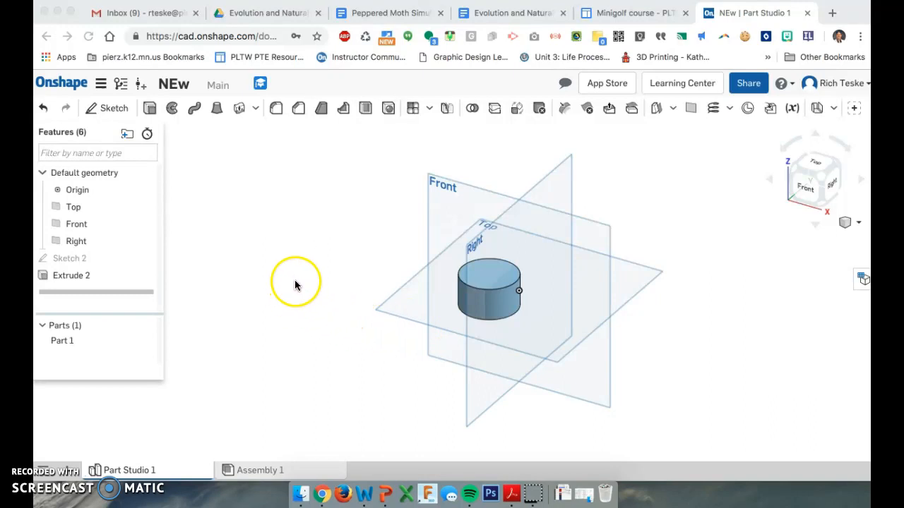
{"action": "mouse_move", "coordinate": [508, 283]}
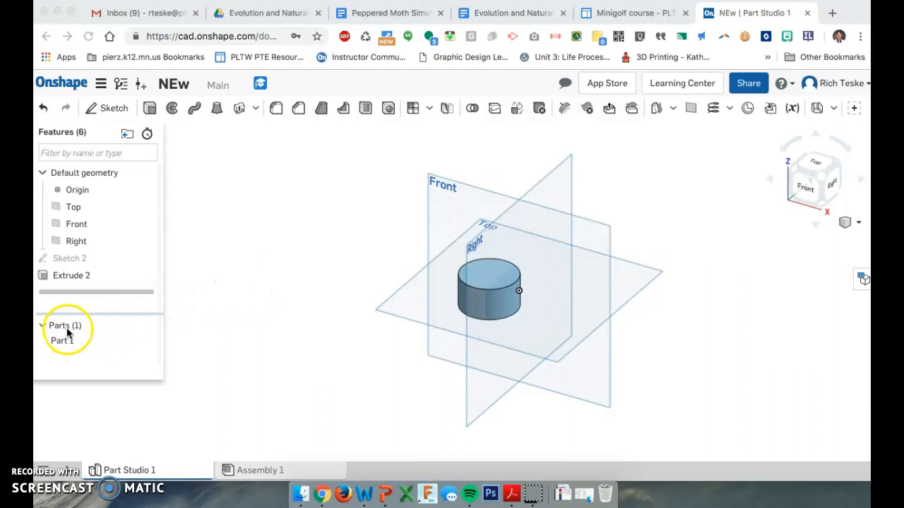
Select Part 1 in the Parts list and start editing its appearance.
{"action": "left_click", "coordinate": [62, 340]}
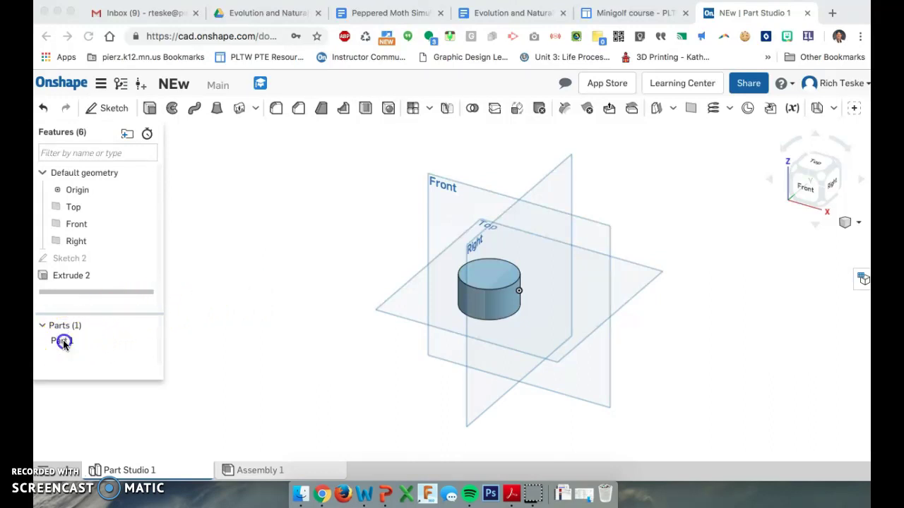
{"action": "right_click", "coordinate": [62, 342]}
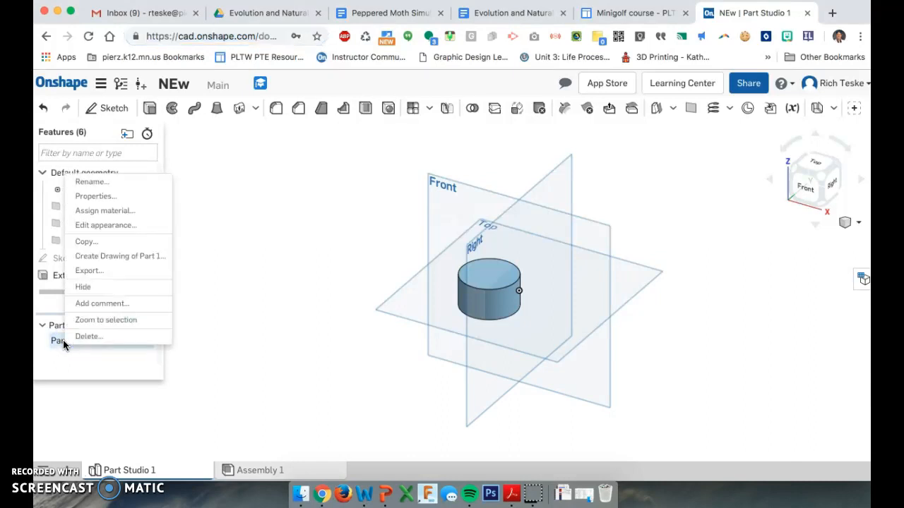
{"action": "mouse_move", "coordinate": [102, 232]}
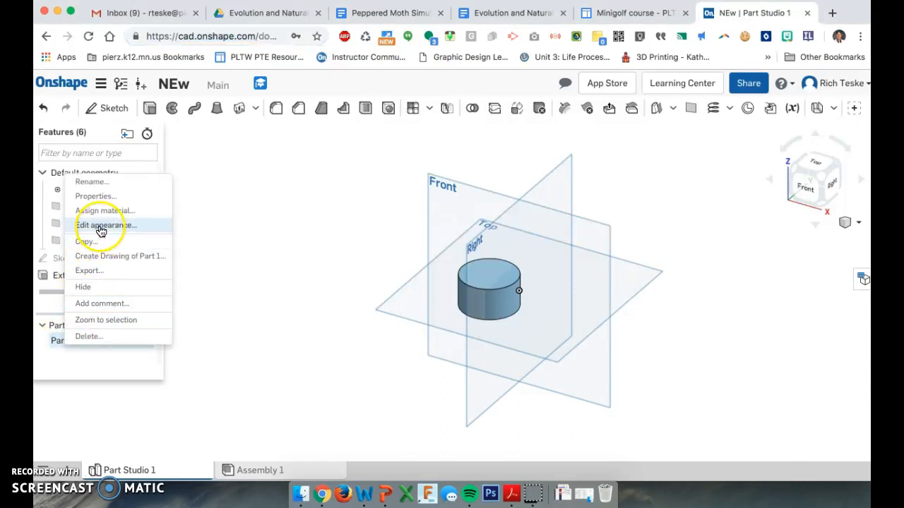
{"action": "left_click", "coordinate": [105, 225]}
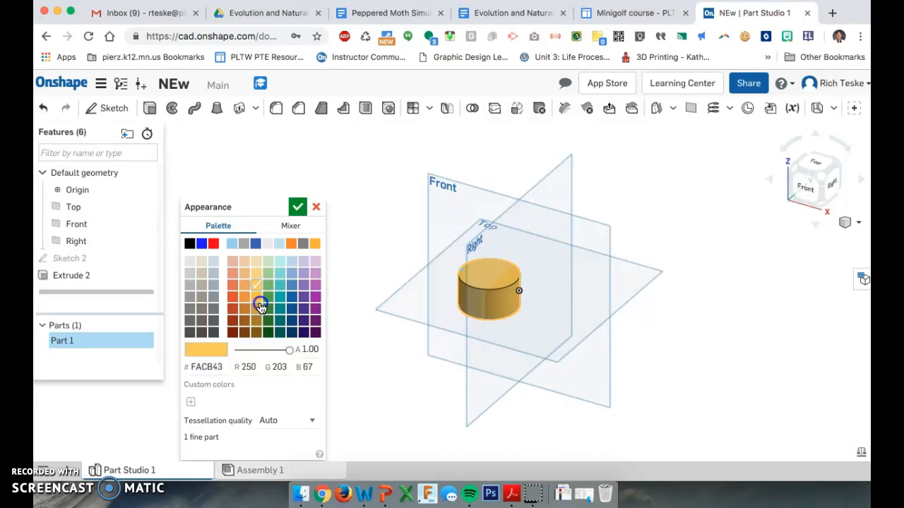
Try purple, settle on orange (F88701) and set the part's opacity to about 0.76.
{"action": "left_click", "coordinate": [305, 285]}
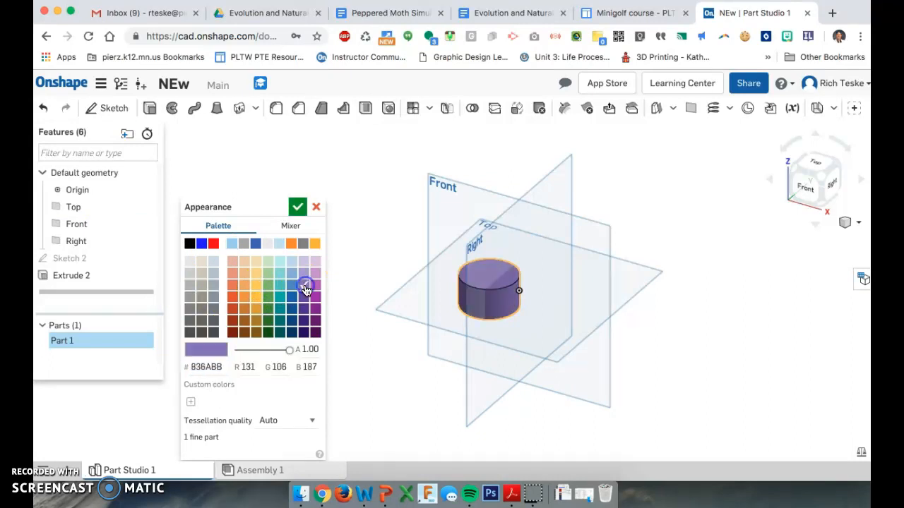
{"action": "left_click", "coordinate": [291, 243]}
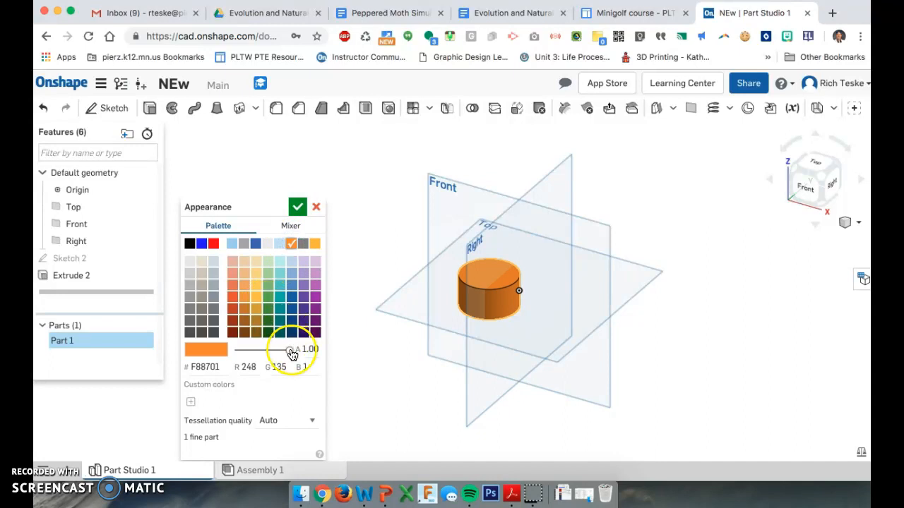
{"action": "left_click_drag", "start_coordinate": [289, 349], "coordinate": [262, 349]}
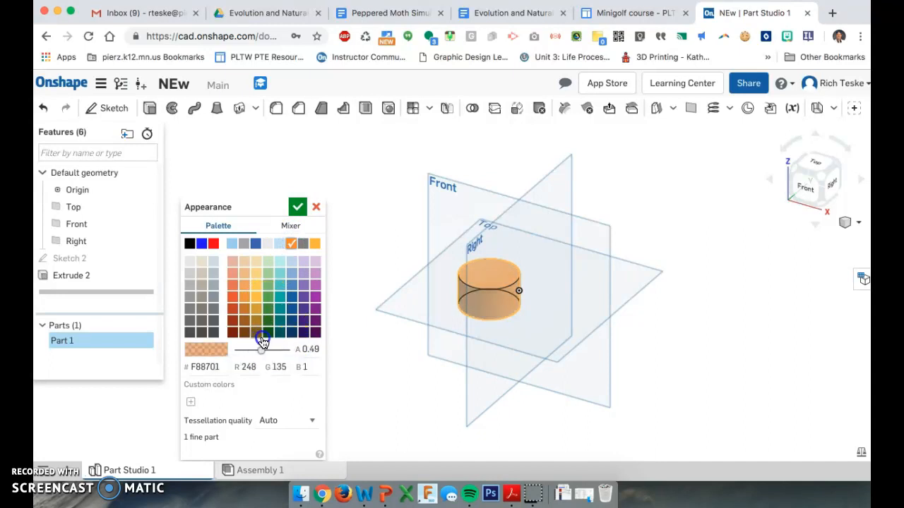
{"action": "left_click_drag", "start_coordinate": [262, 350], "coordinate": [247, 350]}
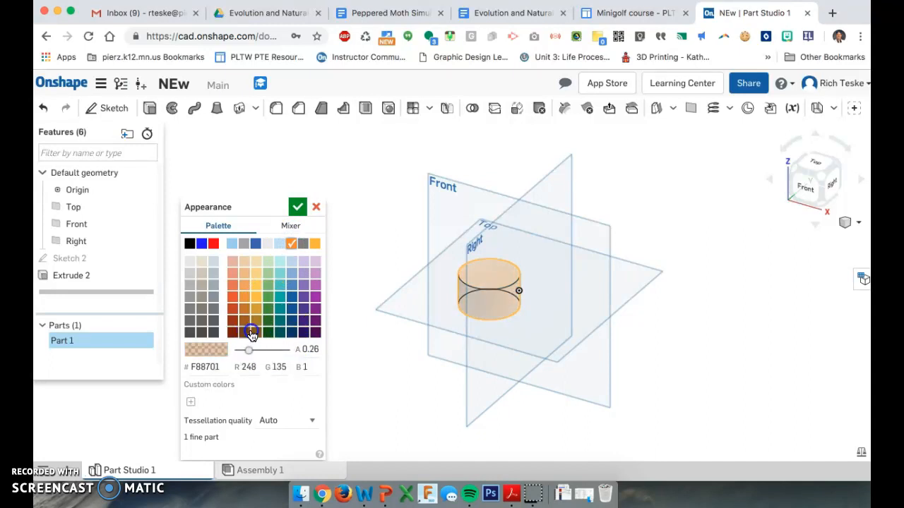
{"action": "left_click_drag", "start_coordinate": [249, 350], "coordinate": [277, 351]}
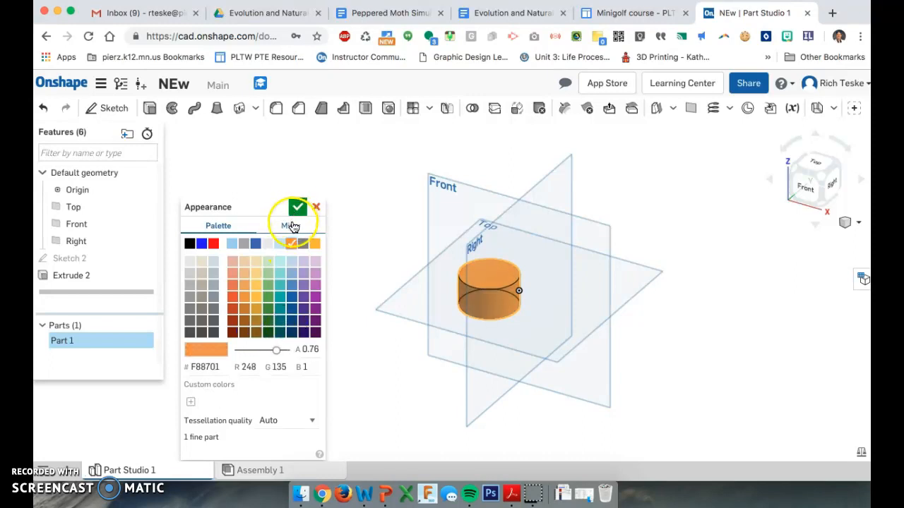
Mix a custom medium green (3ABD67) for the part using the hue slider and colour field.
{"action": "left_click", "coordinate": [291, 226]}
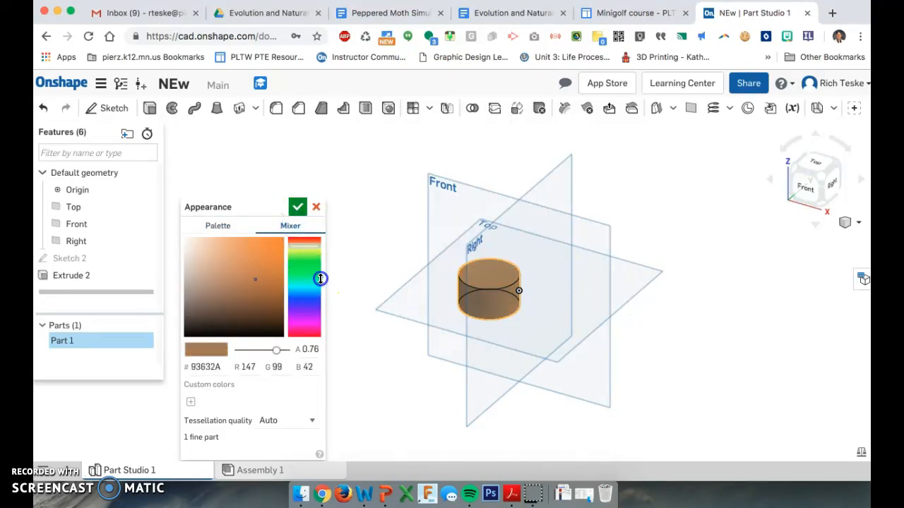
{"action": "left_click_drag", "start_coordinate": [321, 278], "coordinate": [308, 246]}
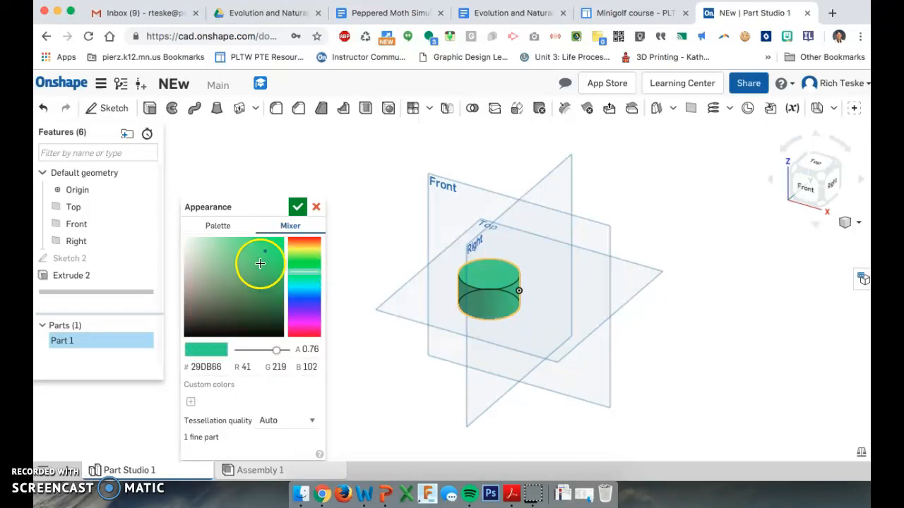
{"action": "left_click", "coordinate": [252, 263]}
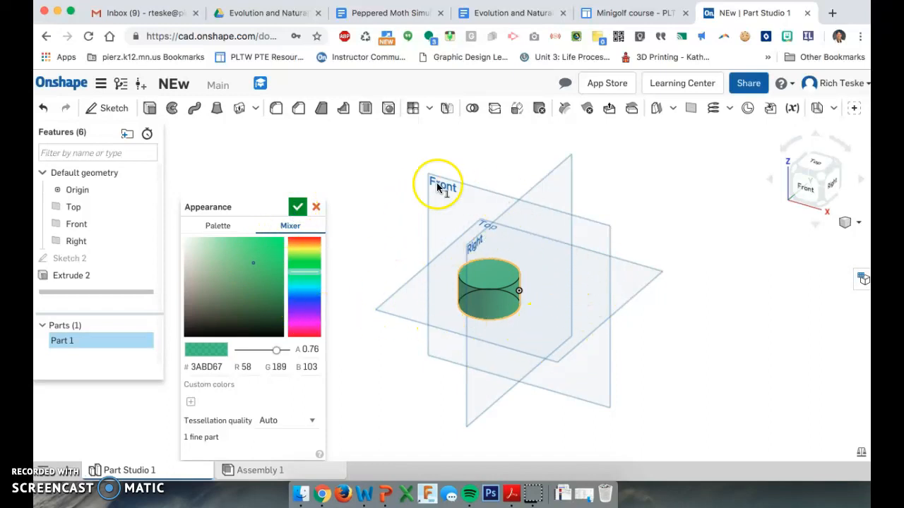
{"action": "mouse_move", "coordinate": [525, 282]}
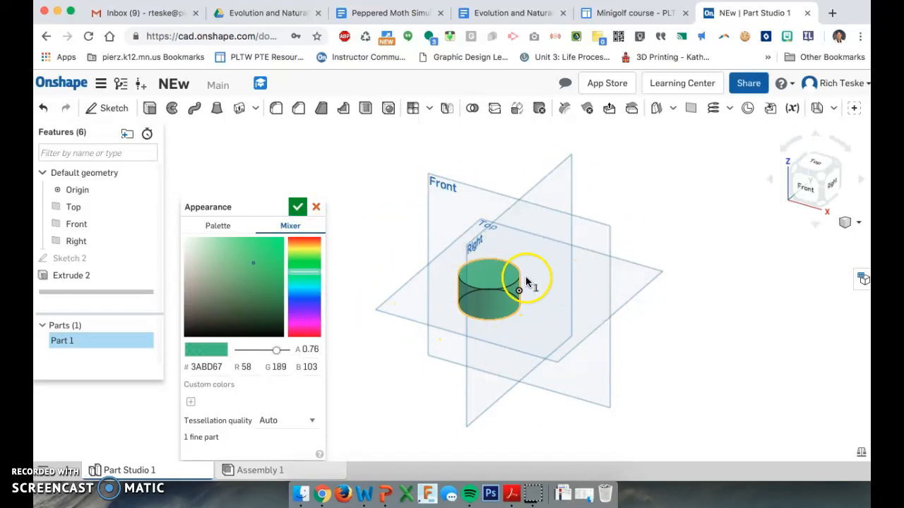